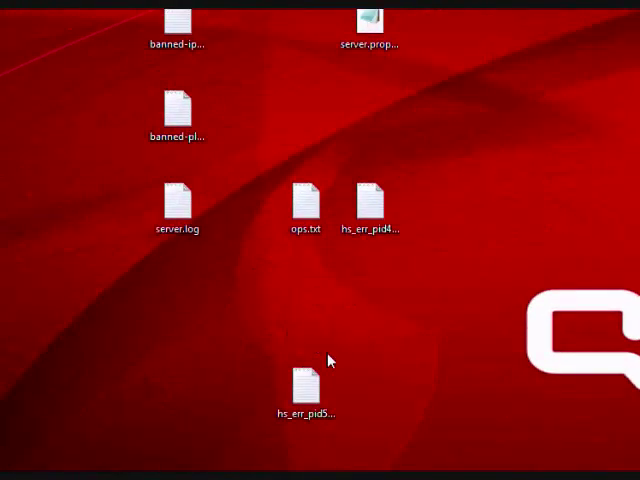
Open server.properties from the desktop in Notepad after closing a stray empty window.
double_click(369, 20)
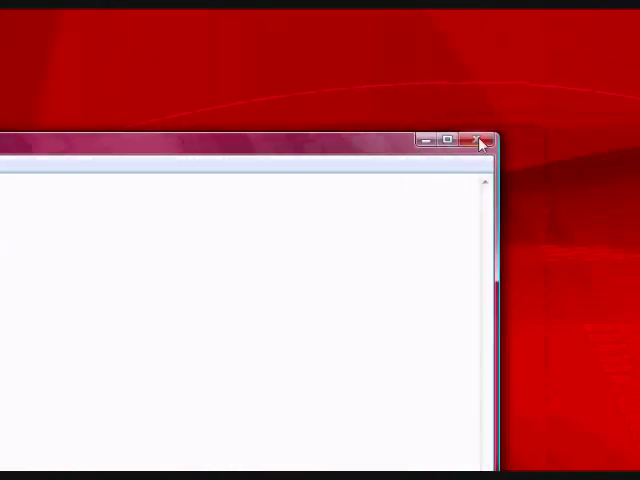
left_click(480, 140)
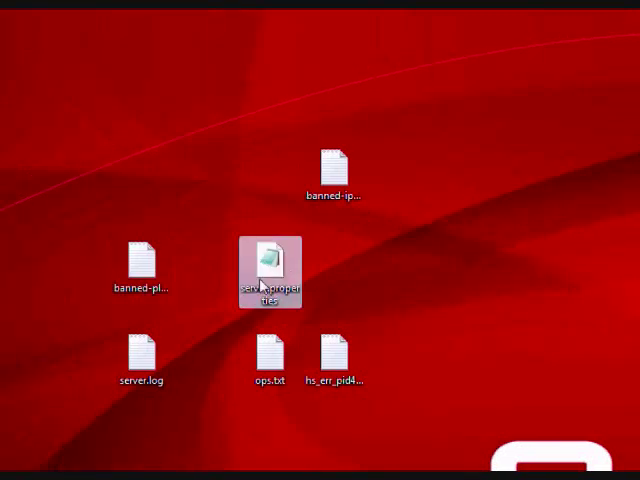
right_click(267, 270)
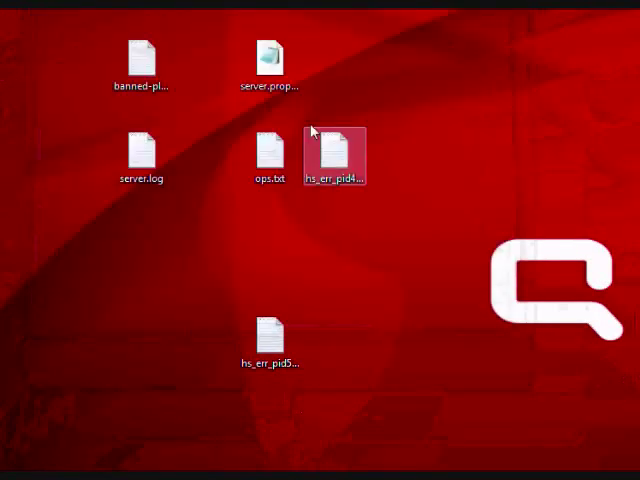
double_click(270, 50)
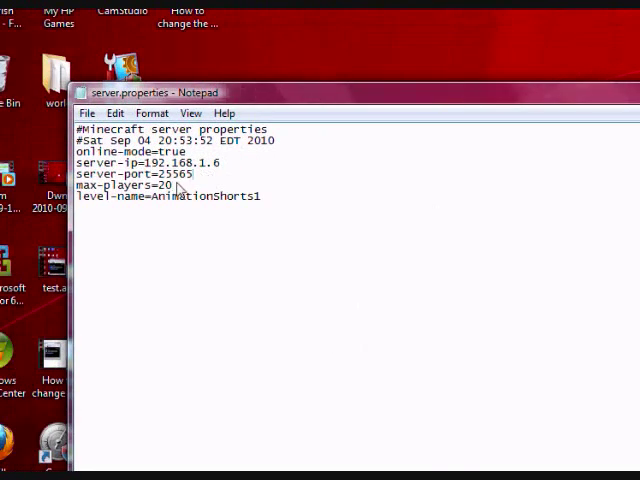
Replace the server-port value 25565 with 25564 in server.properties.
double_click(172, 173)
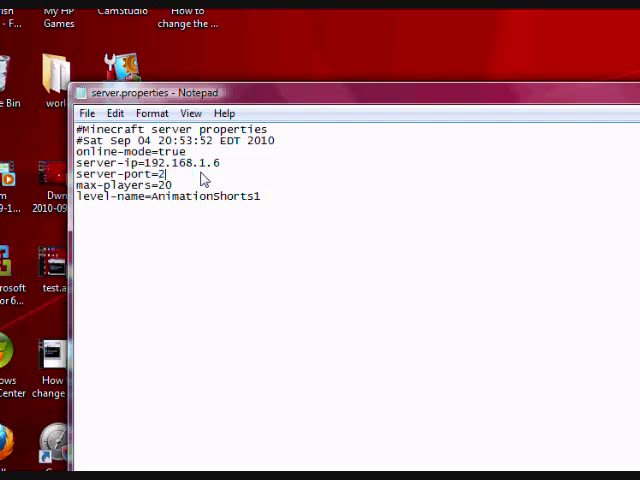
type("55654")
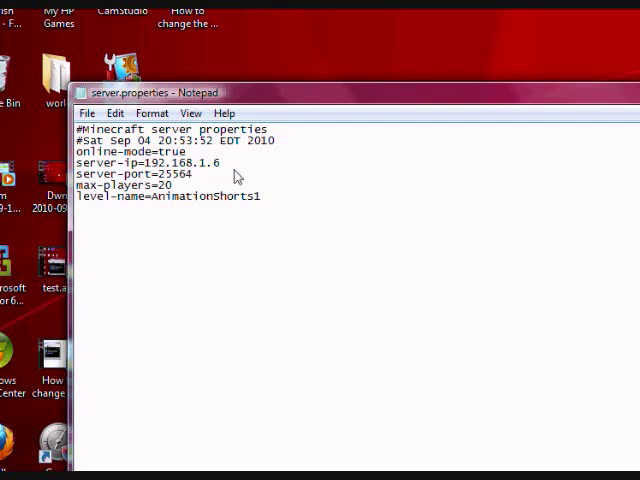
mouse_move(227, 183)
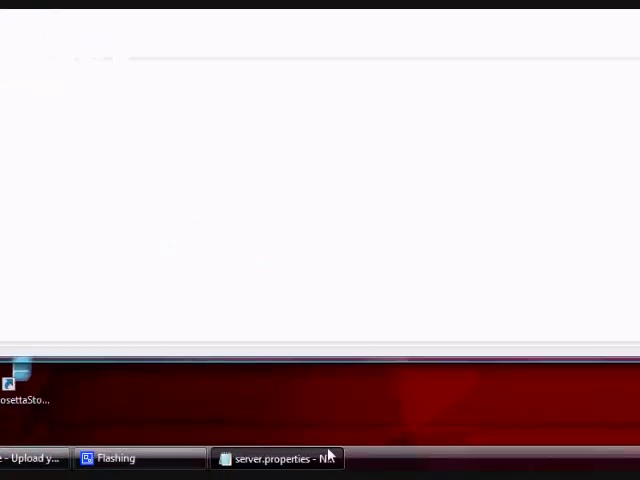
left_click(277, 458)
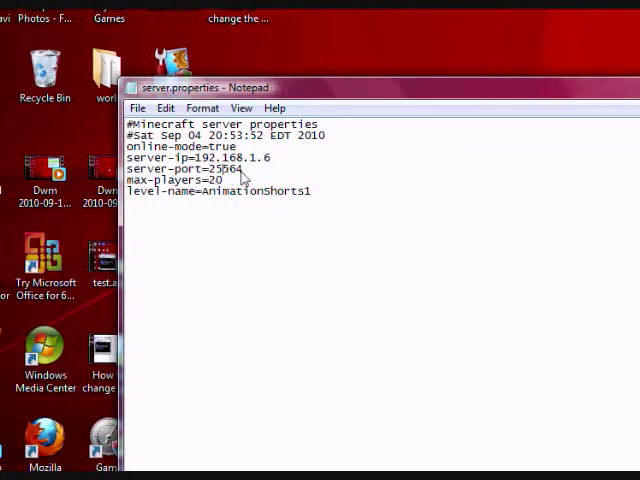
double_click(224, 168)
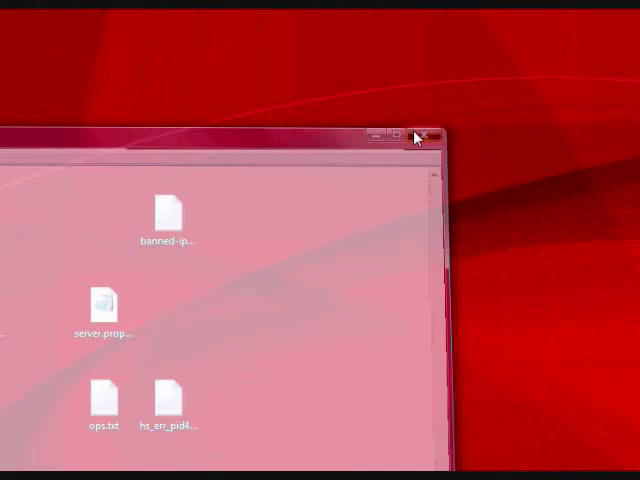
Close Notepad, reopen server.properties to check the port, then close it again.
left_click(422, 135)
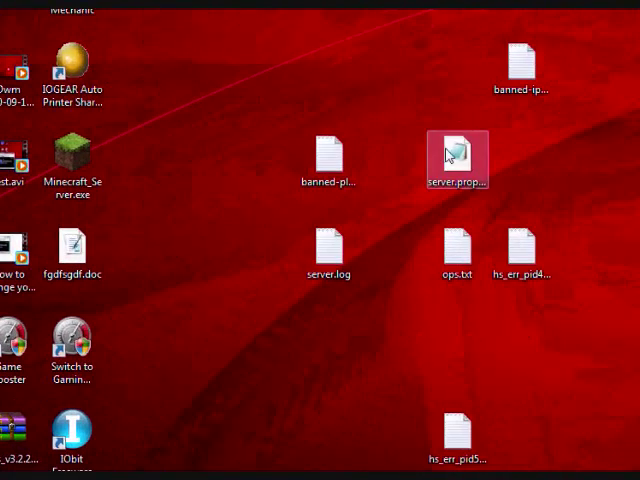
double_click(456, 158)
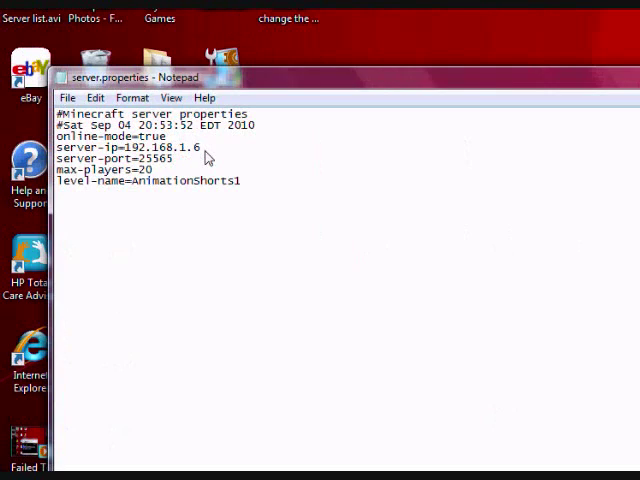
left_click(618, 77)
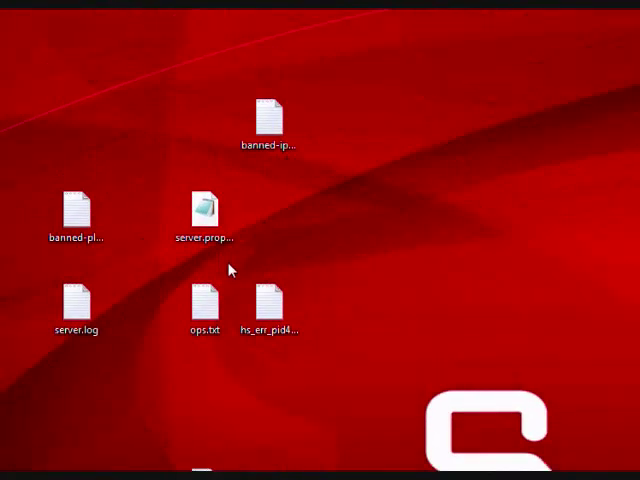
mouse_move(243, 267)
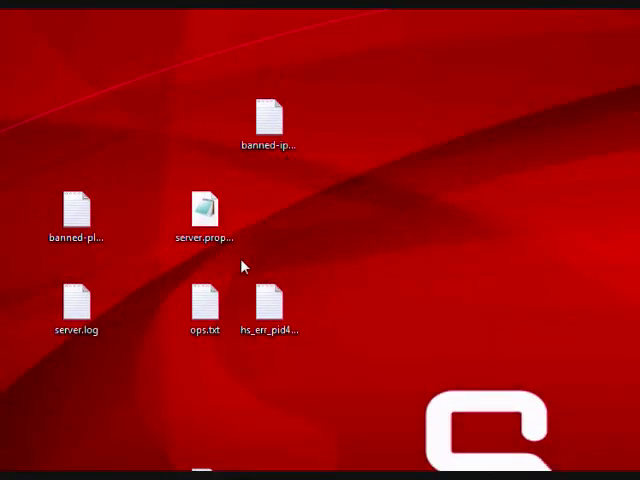